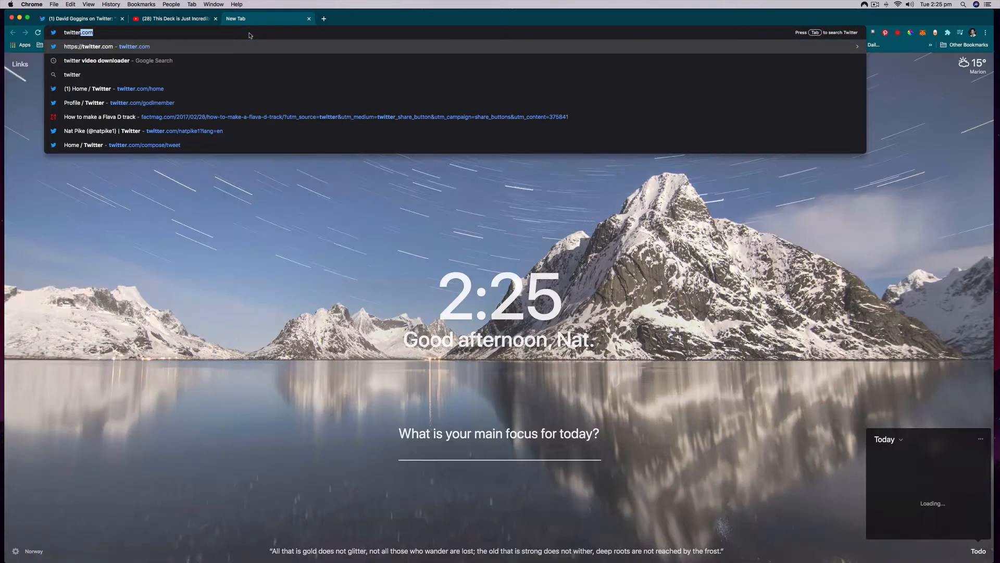
Search Google for 'twitter downloader' and go to the twittervideodownloader.com result.
type("twitter downa")
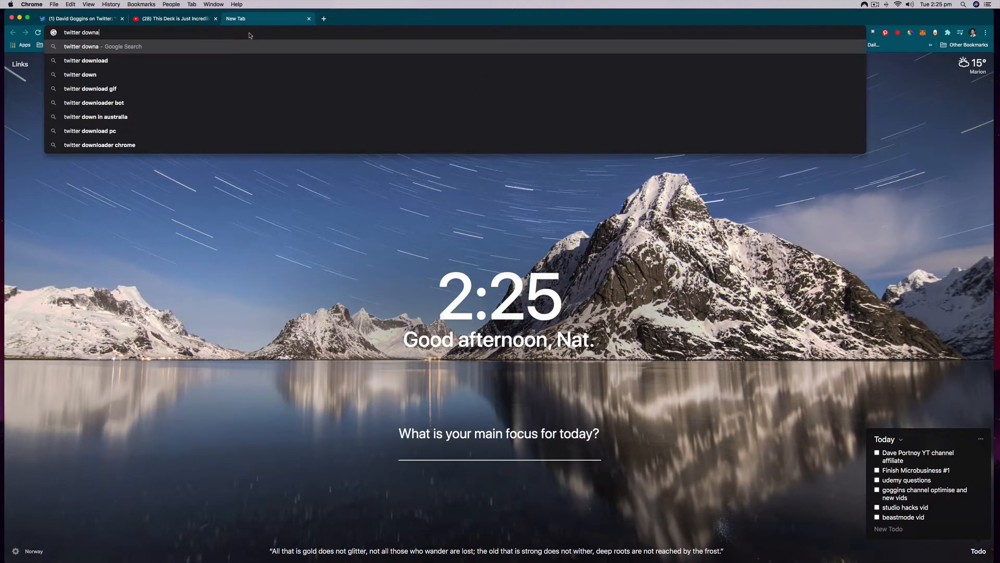
key("Backspace")
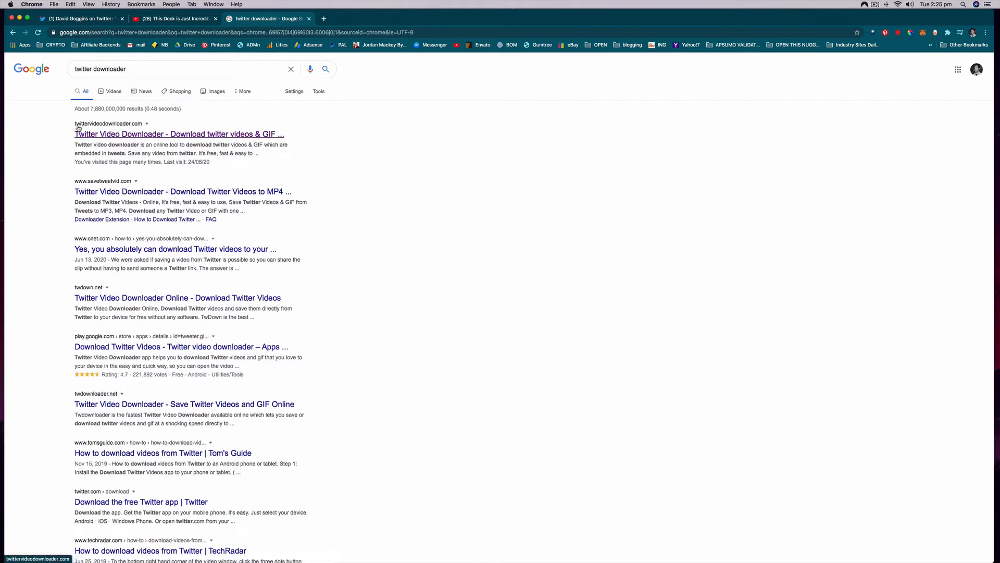
left_click(178, 134)
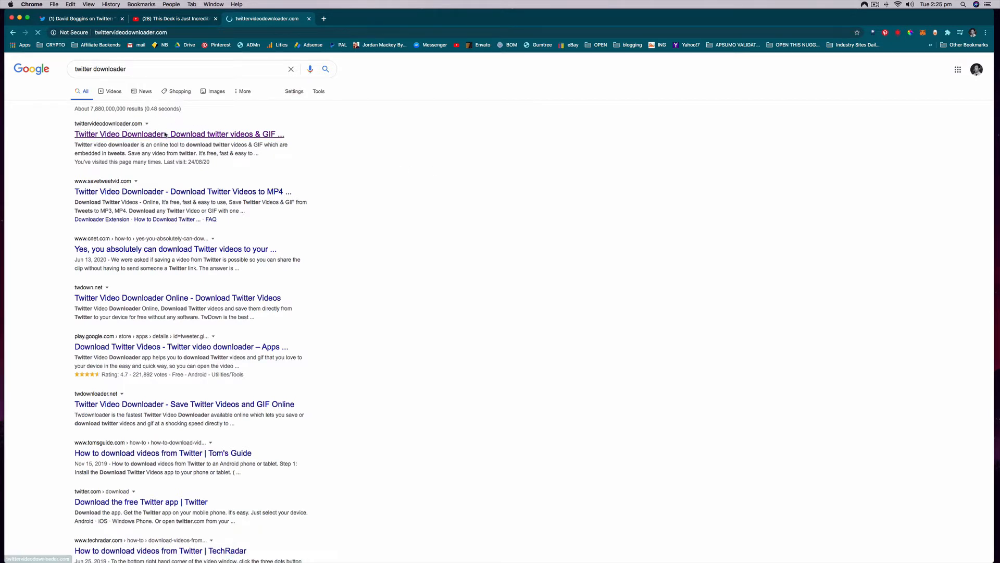
left_click(179, 134)
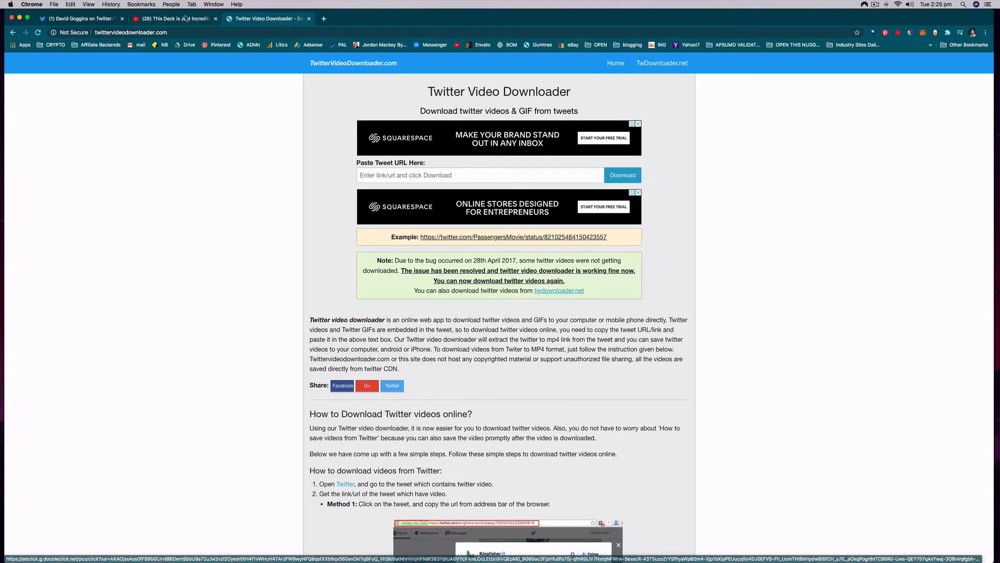
Copy the video address of the David Goggins workout tweet, then return to the downloader.
left_click(76, 18)
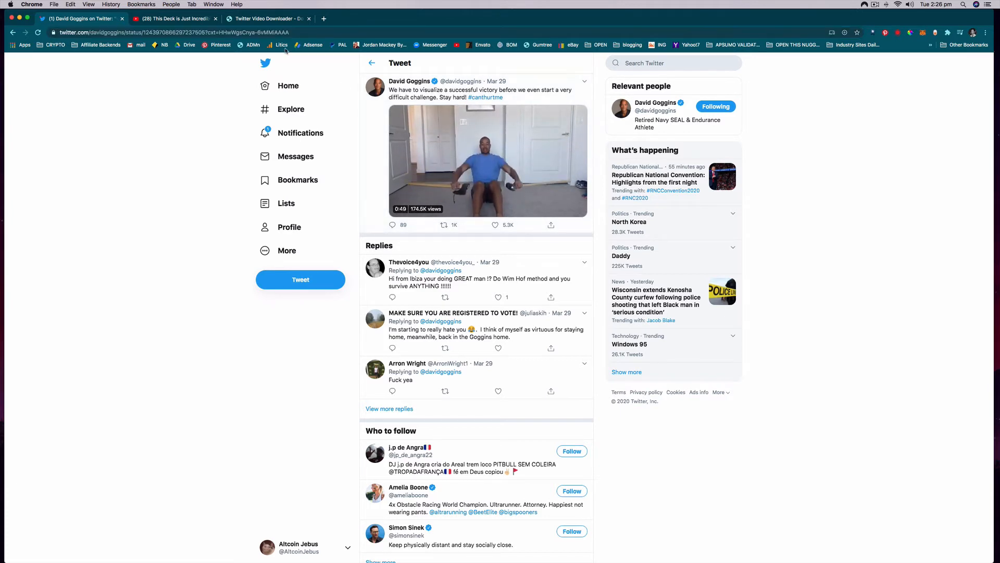
mouse_move(268, 19)
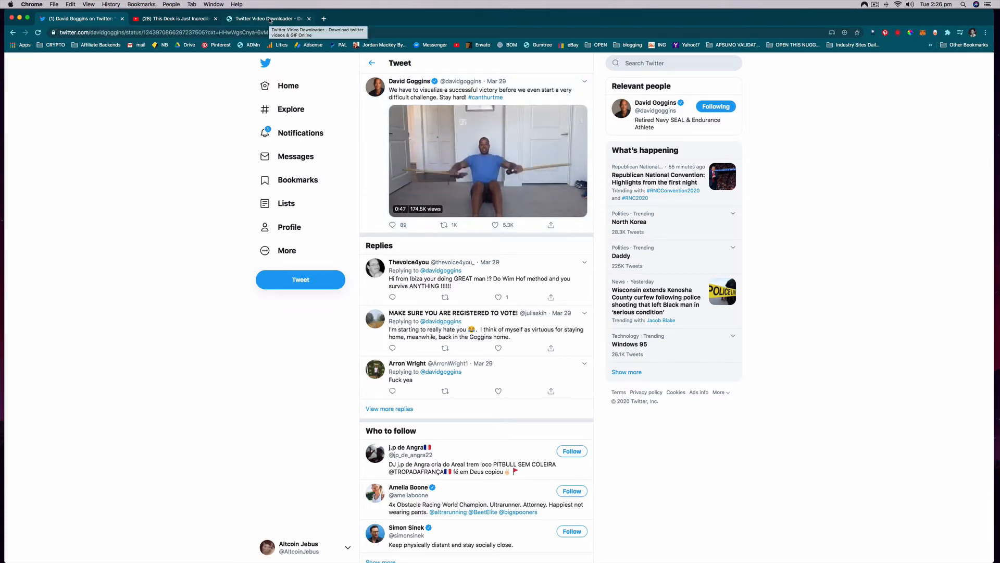
left_click(489, 160)
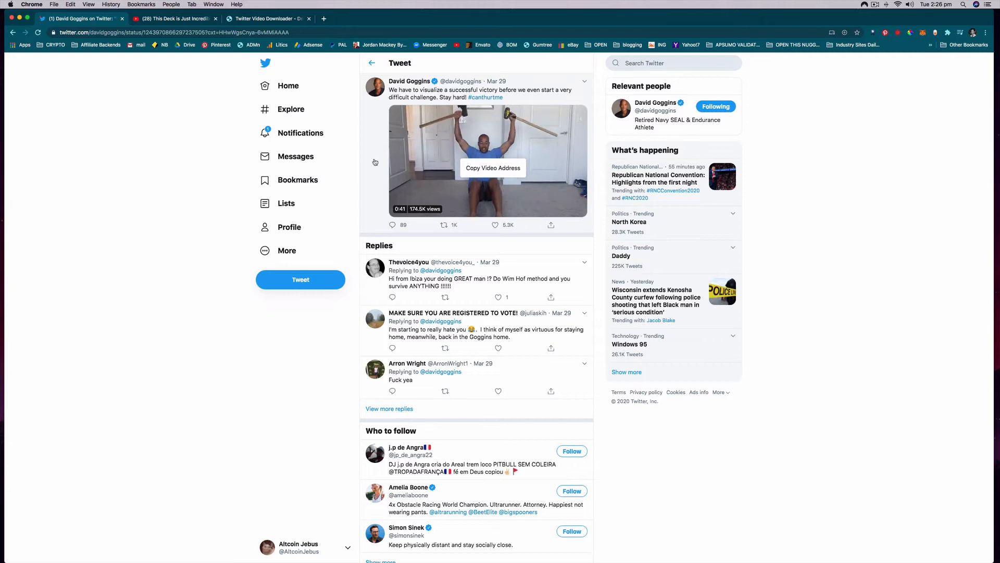
left_click(268, 17)
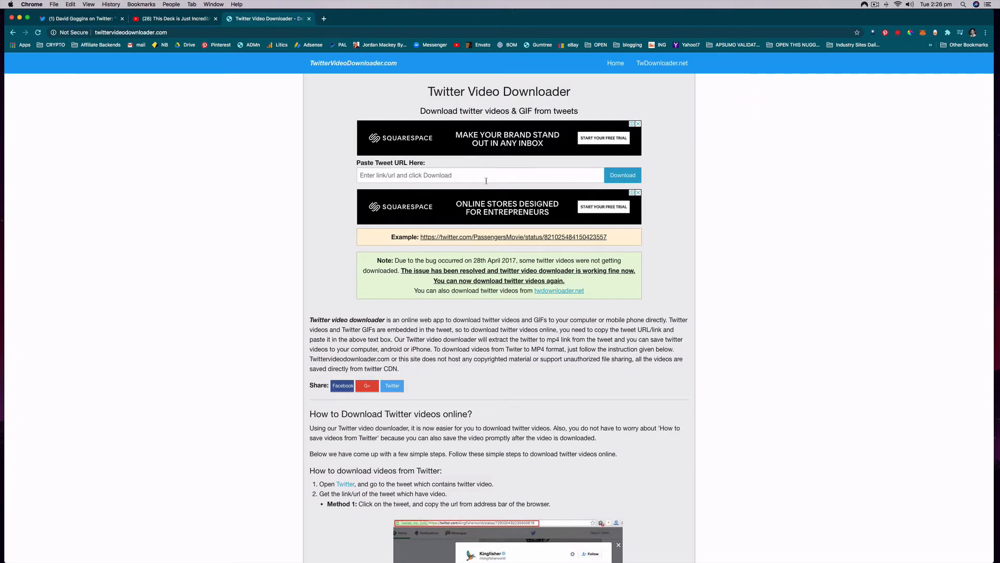
type("https://twitter.com/i/status/1243970866297237505")
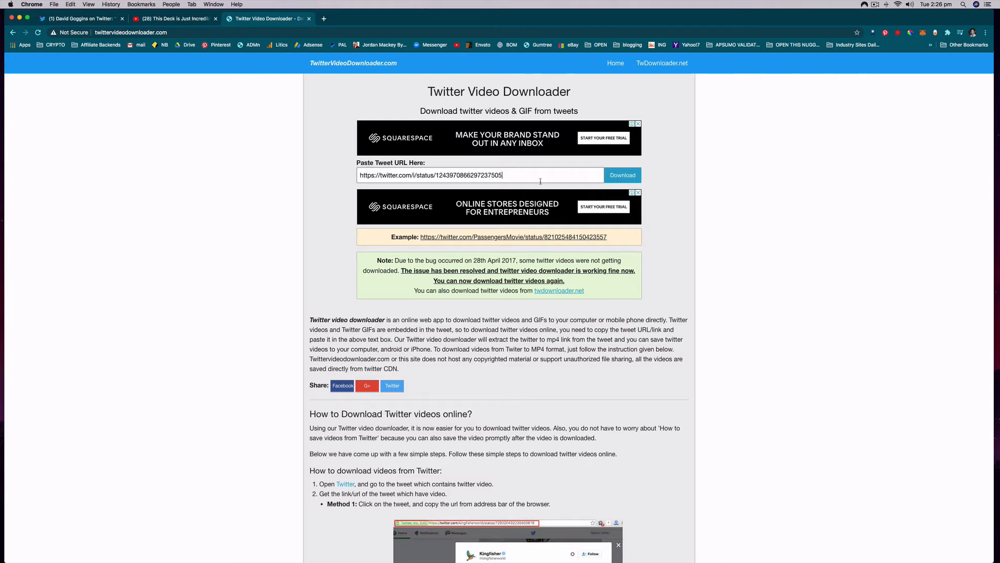
left_click(622, 175)
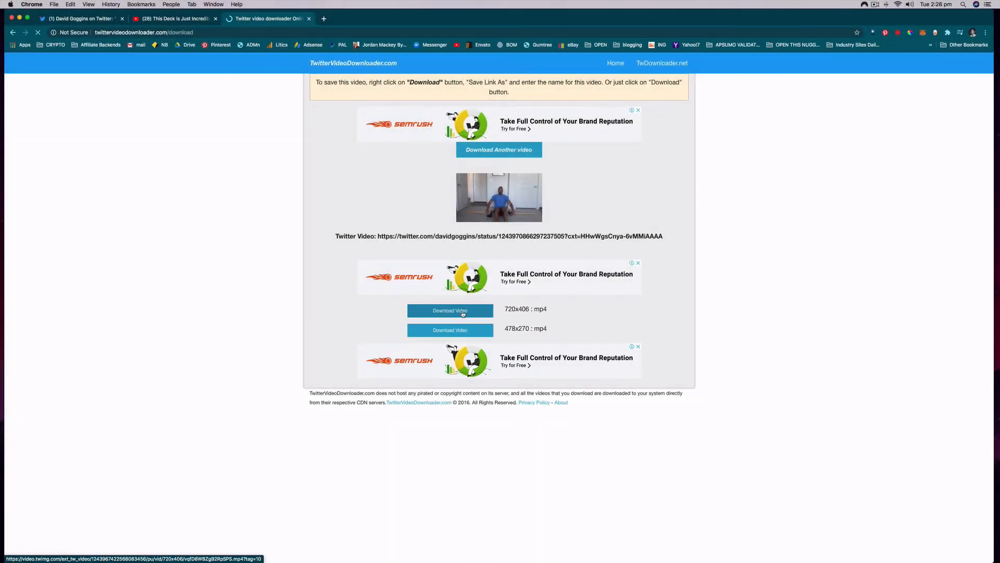
Load the 720x406 MP4 version in its own tab and pause playback.
left_click(449, 310)
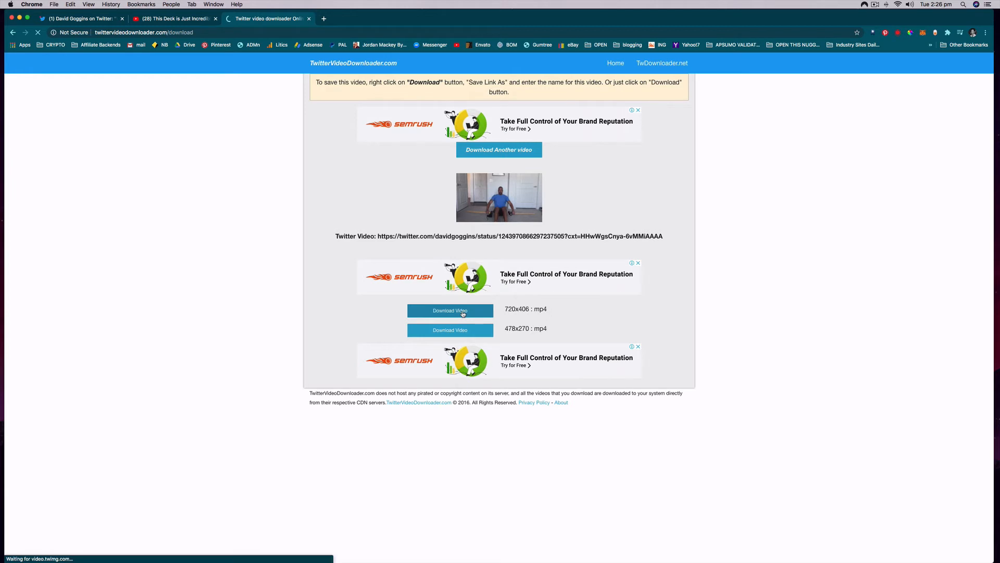
left_click(450, 310)
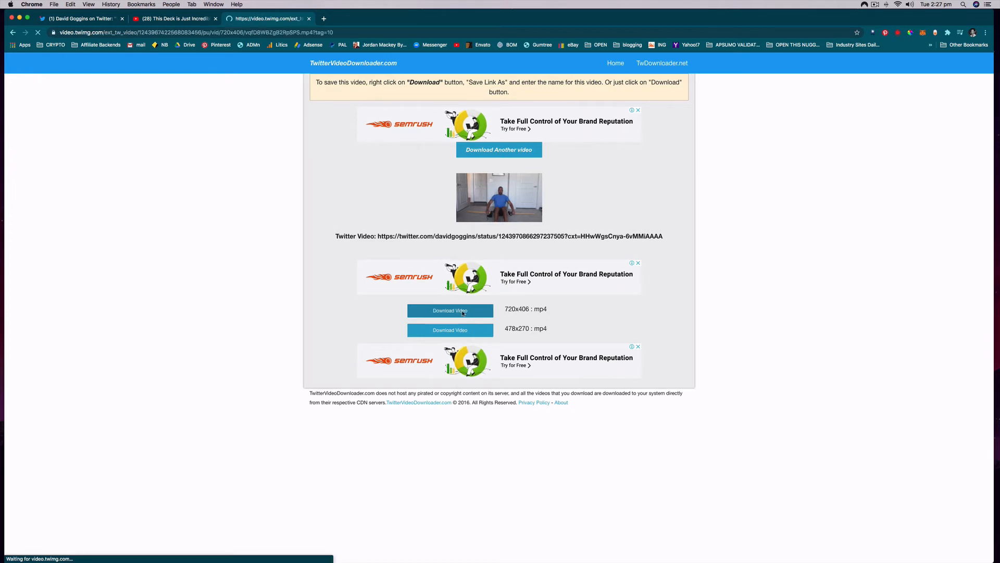
left_click(449, 309)
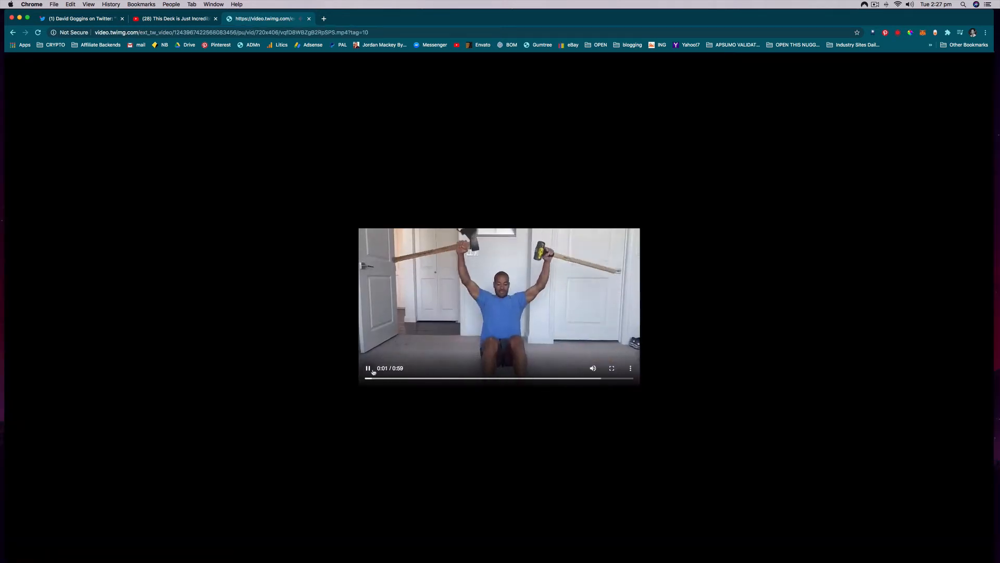
left_click(368, 367)
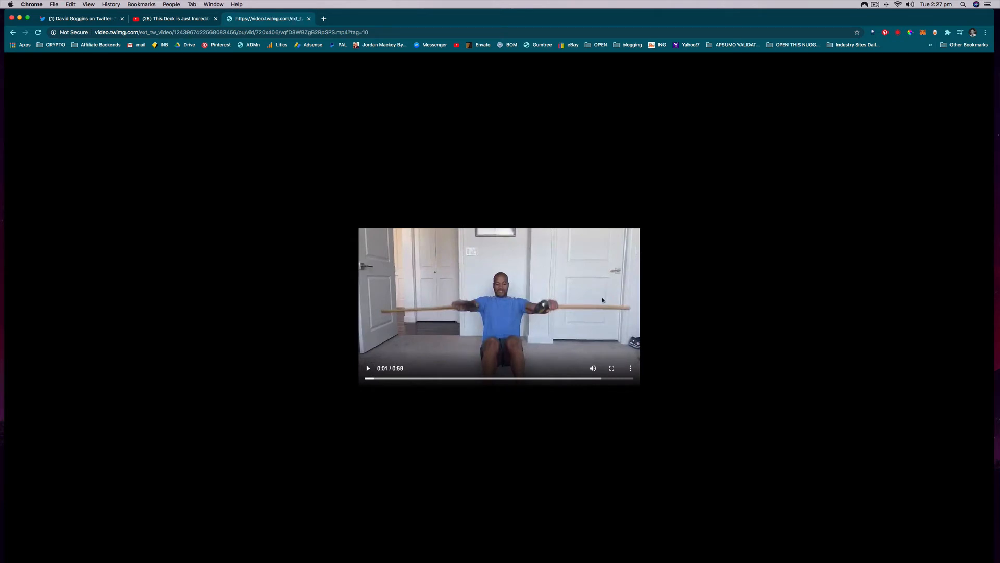
Download the video from its ⋮ menu and save it as an .mp4 file.
left_click(631, 368)
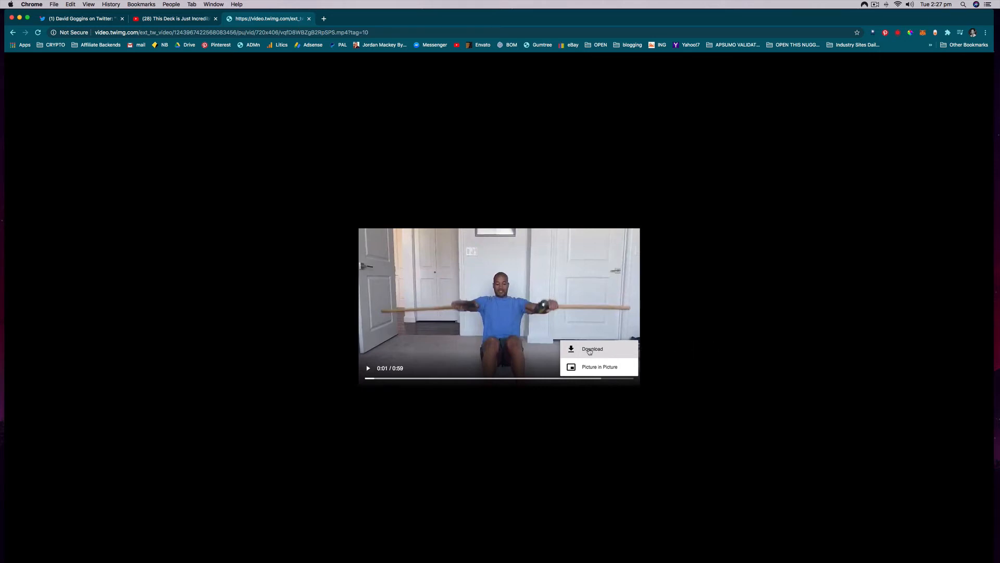
left_click(592, 349)
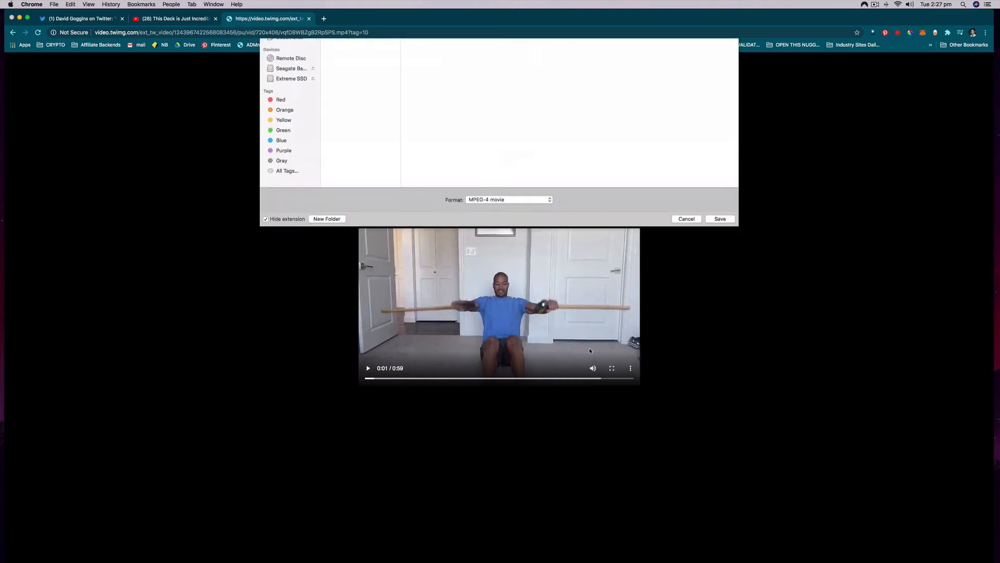
left_click(719, 219)
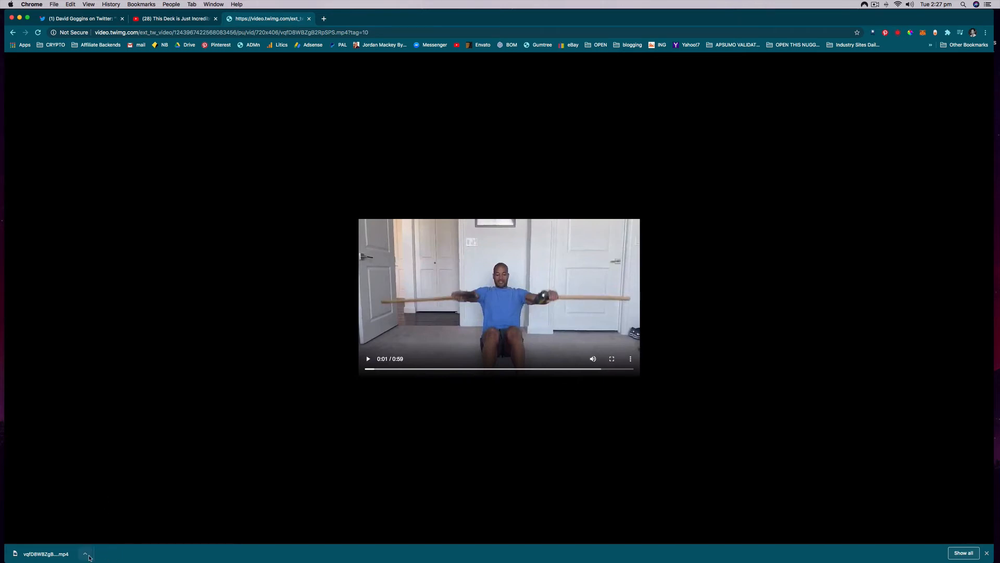
Reveal the downloaded MP4 at the top of the Desktop folder in Finder.
left_click(87, 553)
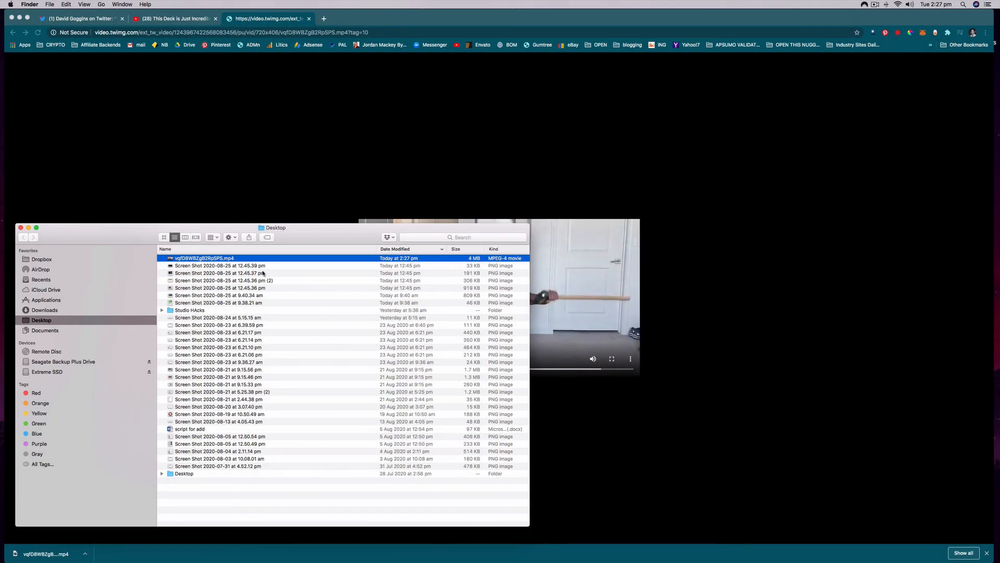
mouse_move(142, 241)
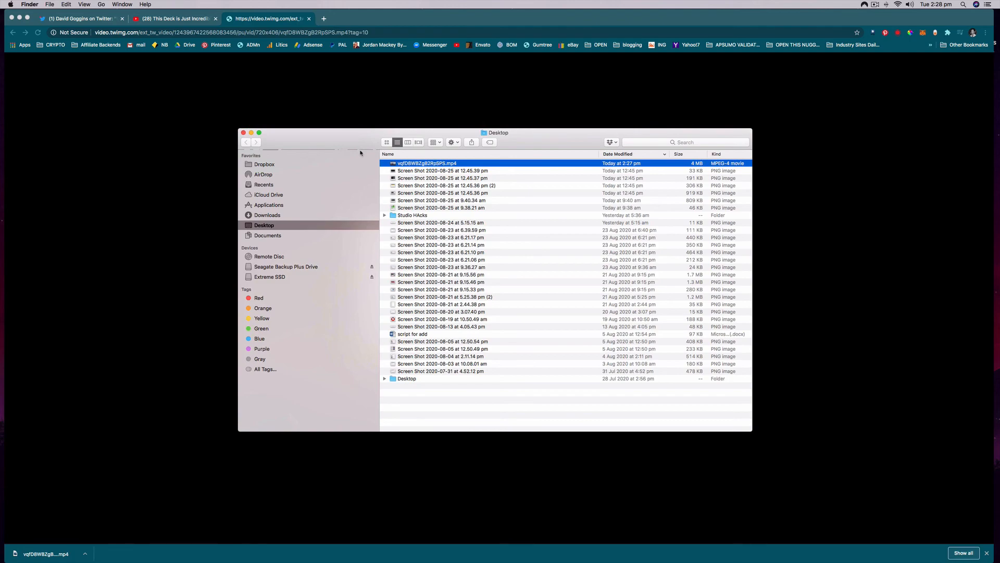
mouse_move(344, 167)
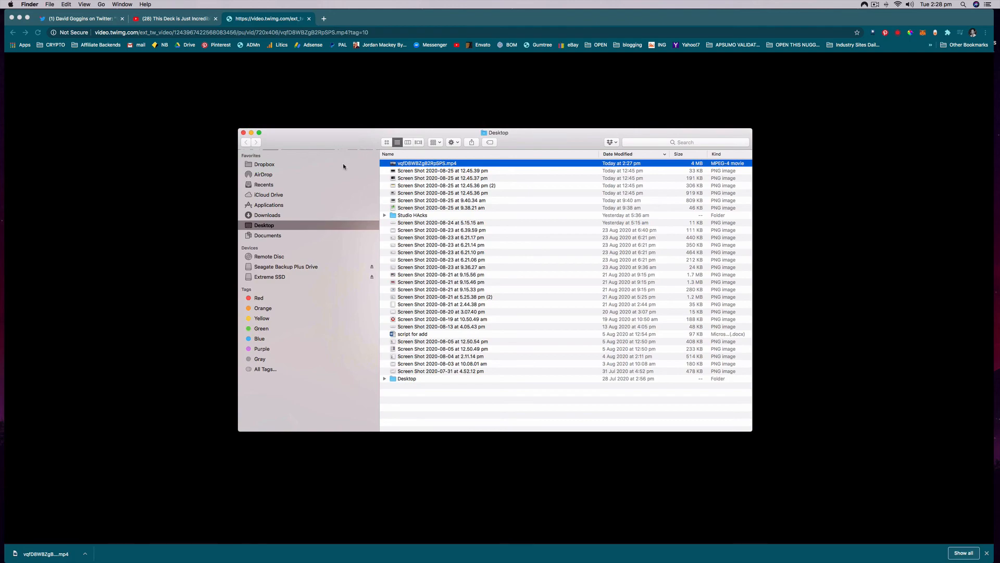